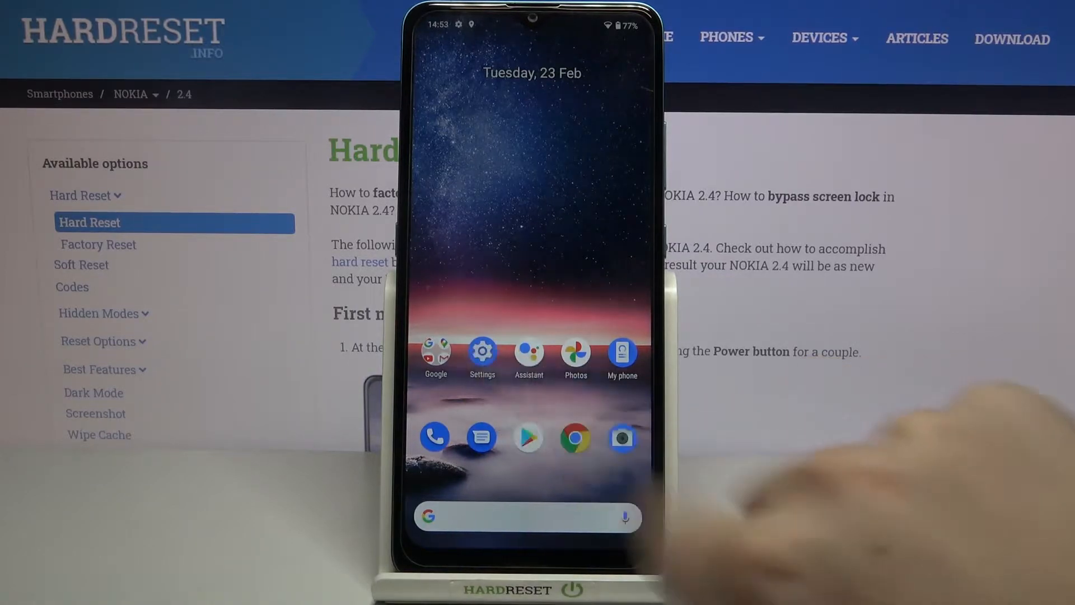
# Step: Open Settings from the home screen and go into Apps & notifications
pyautogui.click(481, 351)
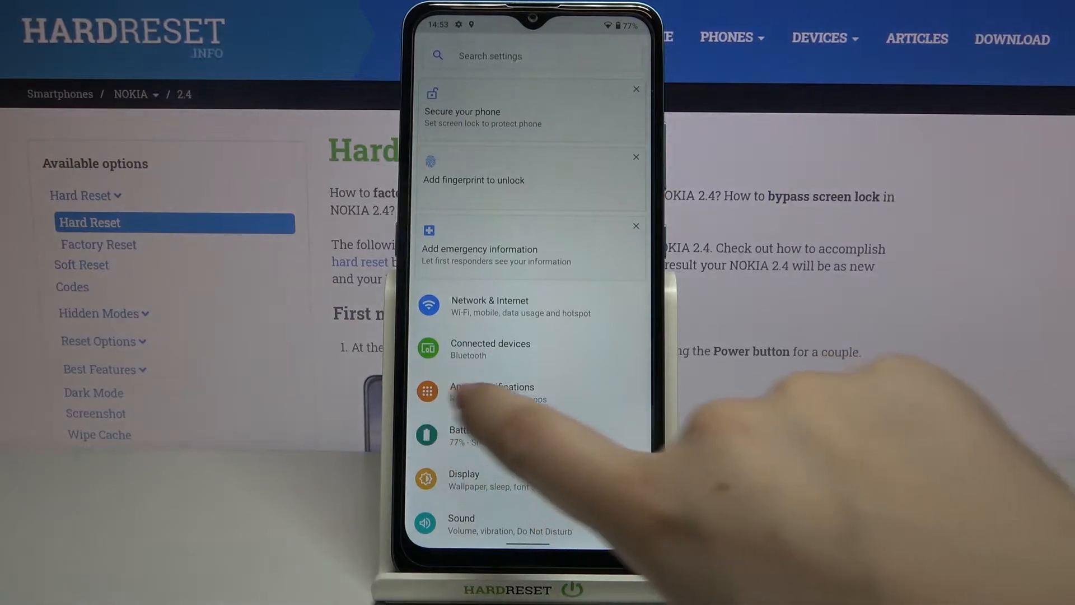
pyautogui.click(482, 390)
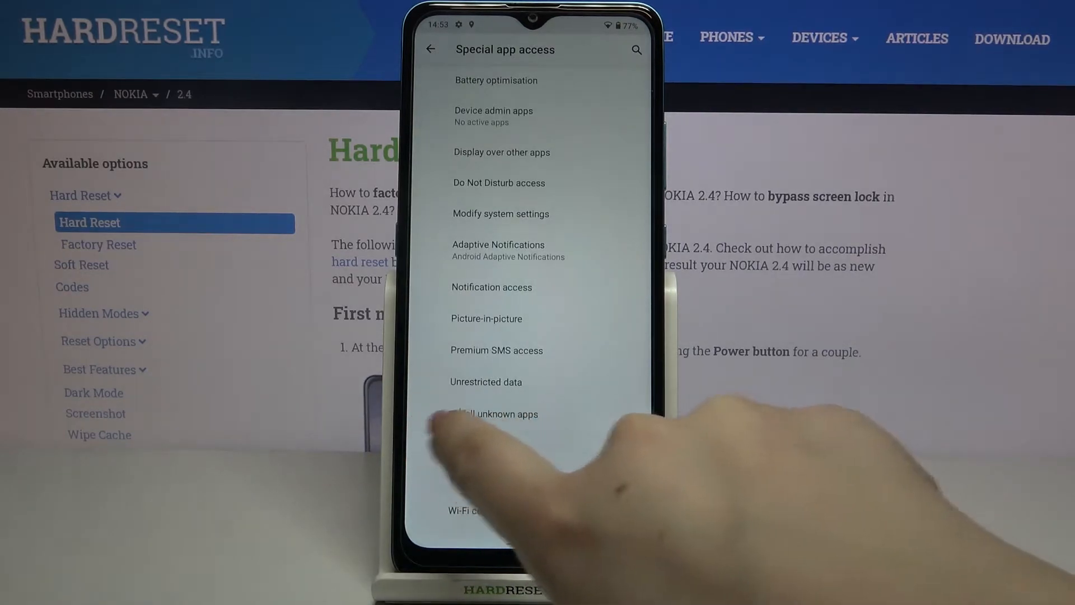
# Step: Open the Install unknown apps permission list
pyautogui.click(493, 415)
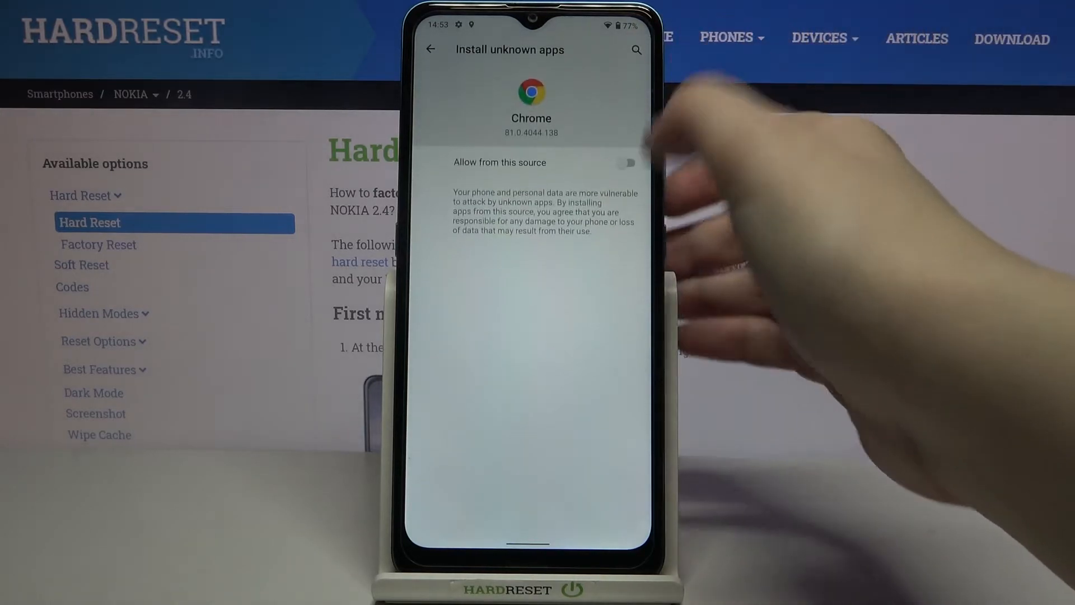
# Step: Switch on 'Allow from this source' for Chrome
pyautogui.click(630, 163)
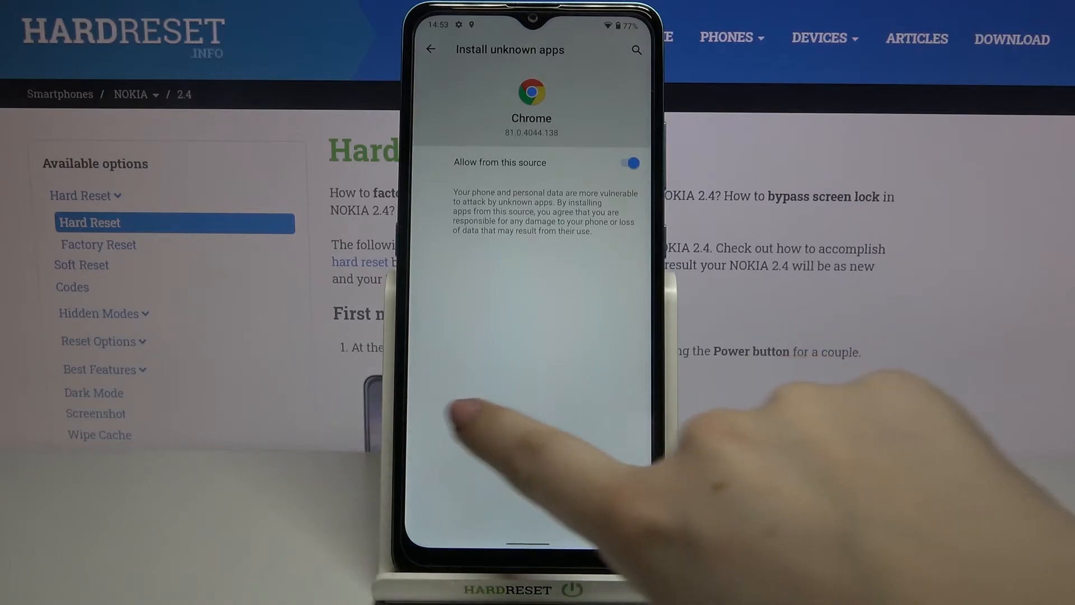
# Step: Go back to the Install unknown apps list showing Chrome as Allowed
pyautogui.click(430, 50)
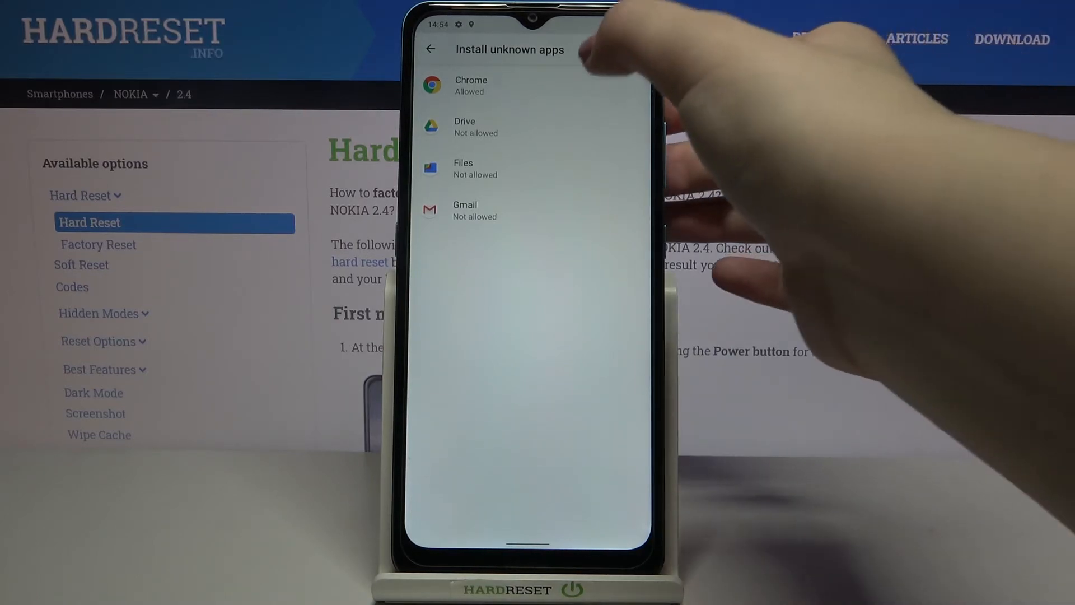
# Step: Turn off Chrome's 'Allow from this source' toggle and return to the app list
pyautogui.click(470, 85)
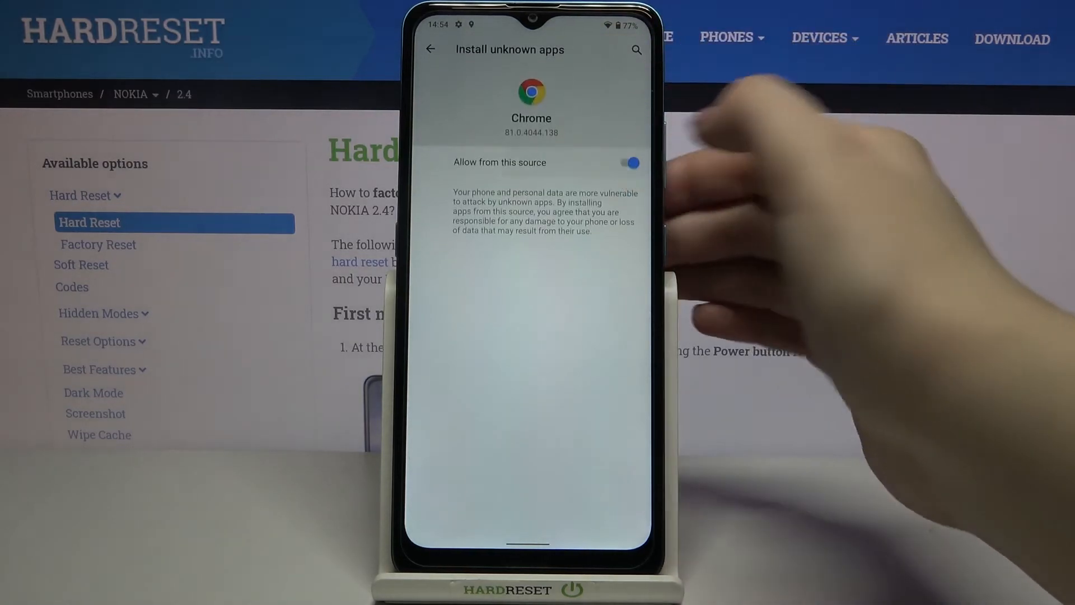
pyautogui.click(629, 162)
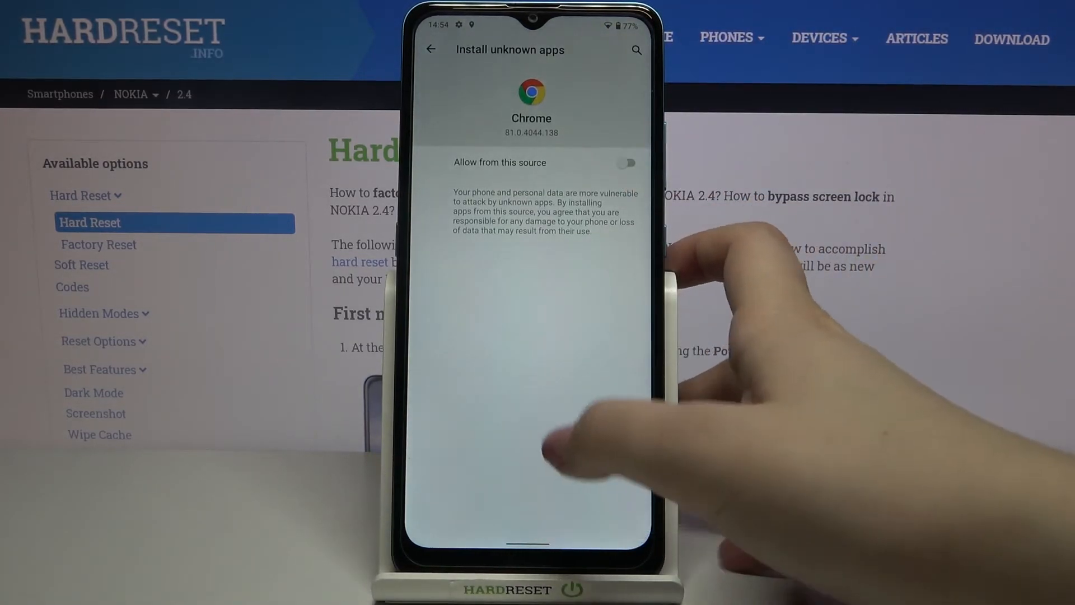
pyautogui.click(431, 50)
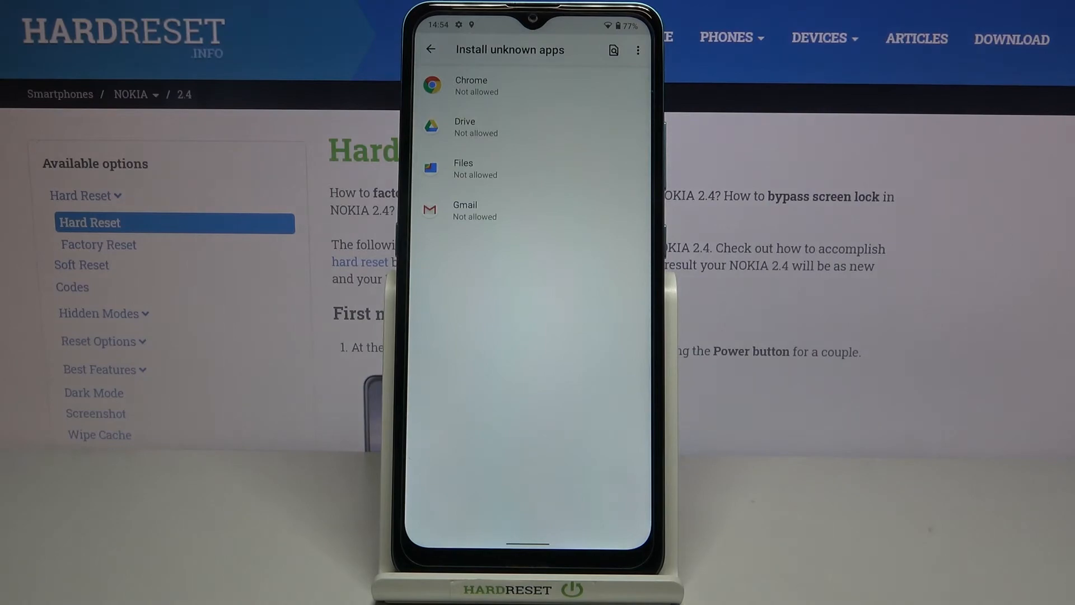